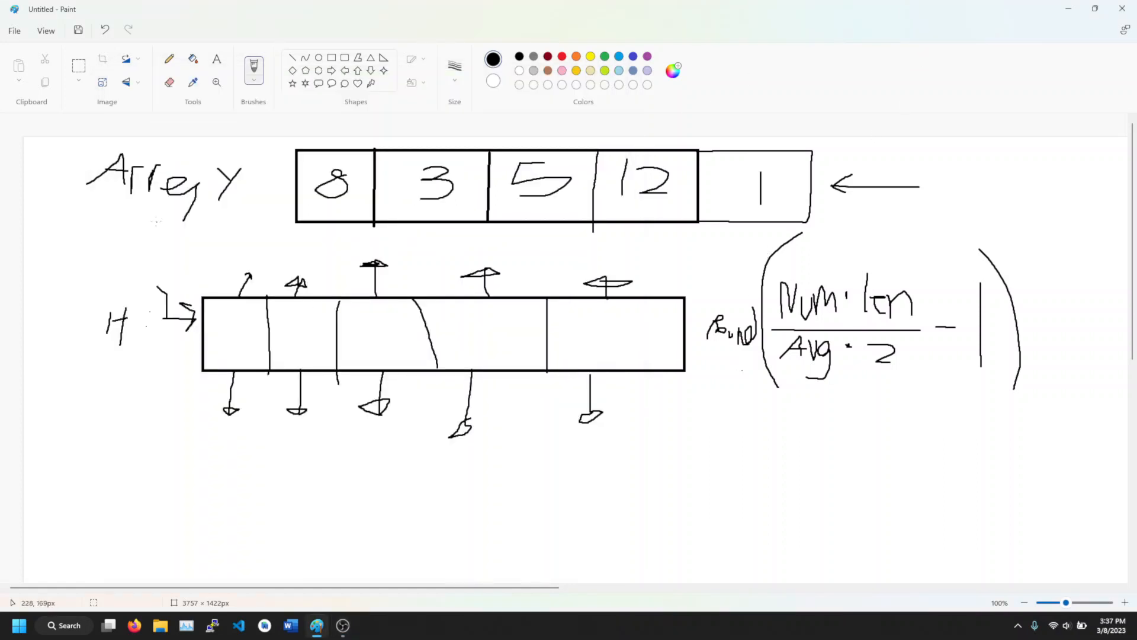
pyautogui.moveTo(169, 245)
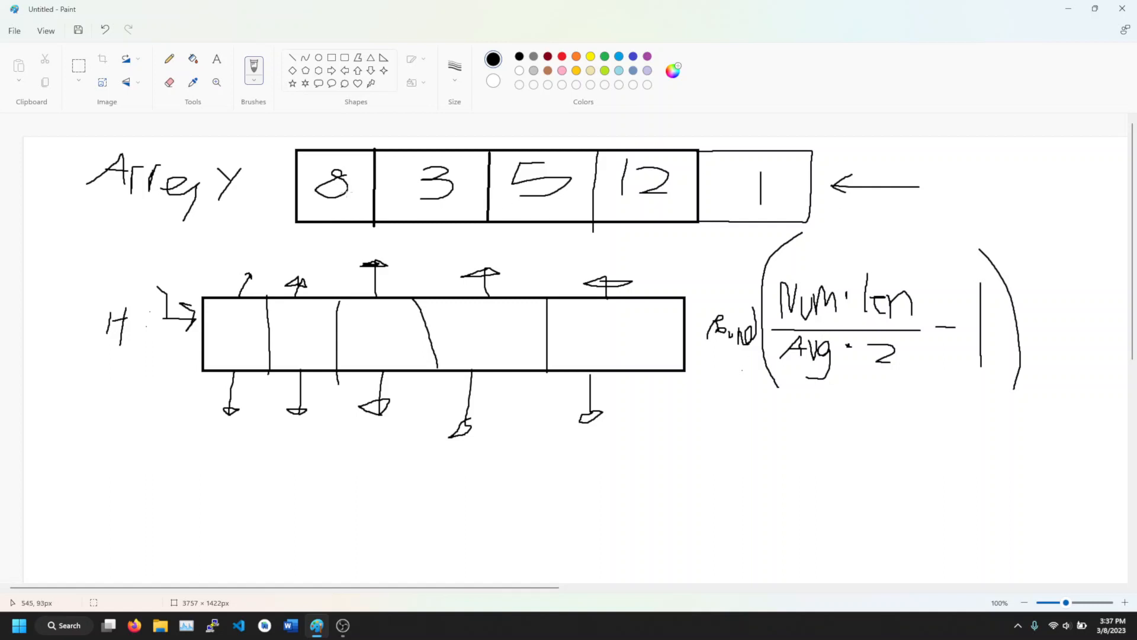
# Step: Draw an upward arrow and a diagonal arrow at the formula, then a 3 with a curved arrow placing 5 in the third bucket
pyautogui.moveTo(844, 447); pyautogui.dragTo(863, 424)
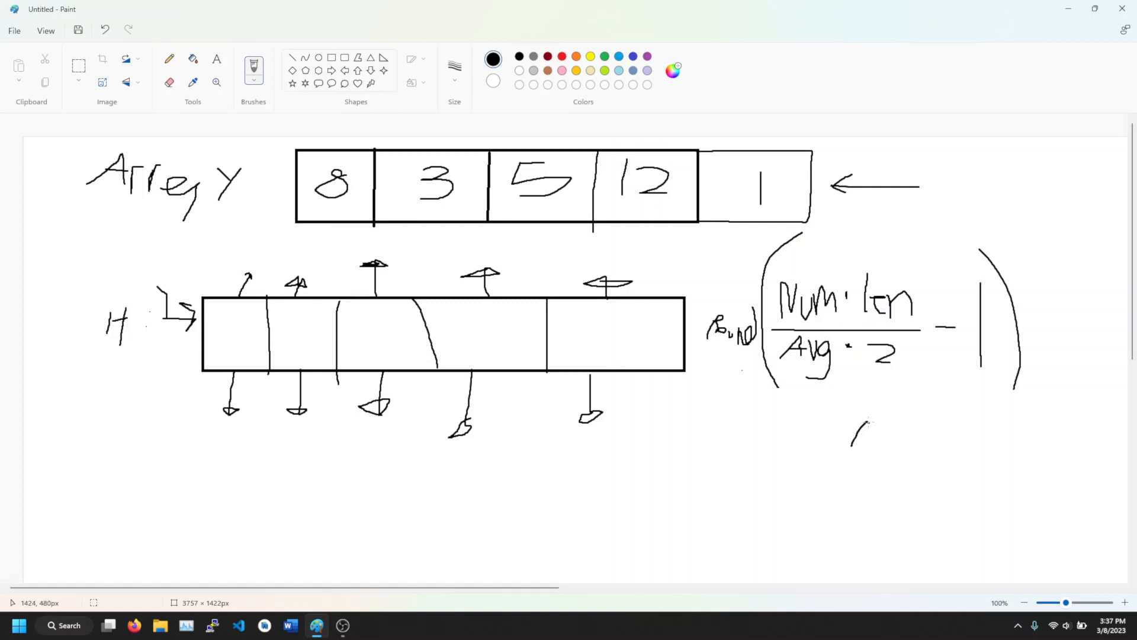
pyautogui.moveTo(872, 505); pyautogui.dragTo(868, 421)
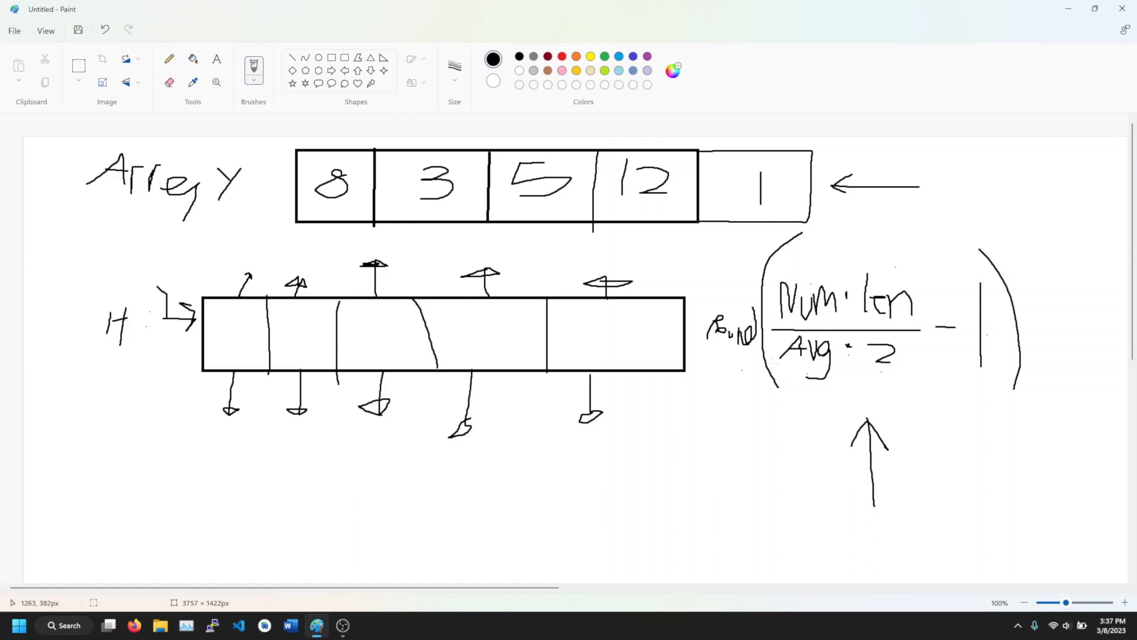
pyautogui.moveTo(450, 499)
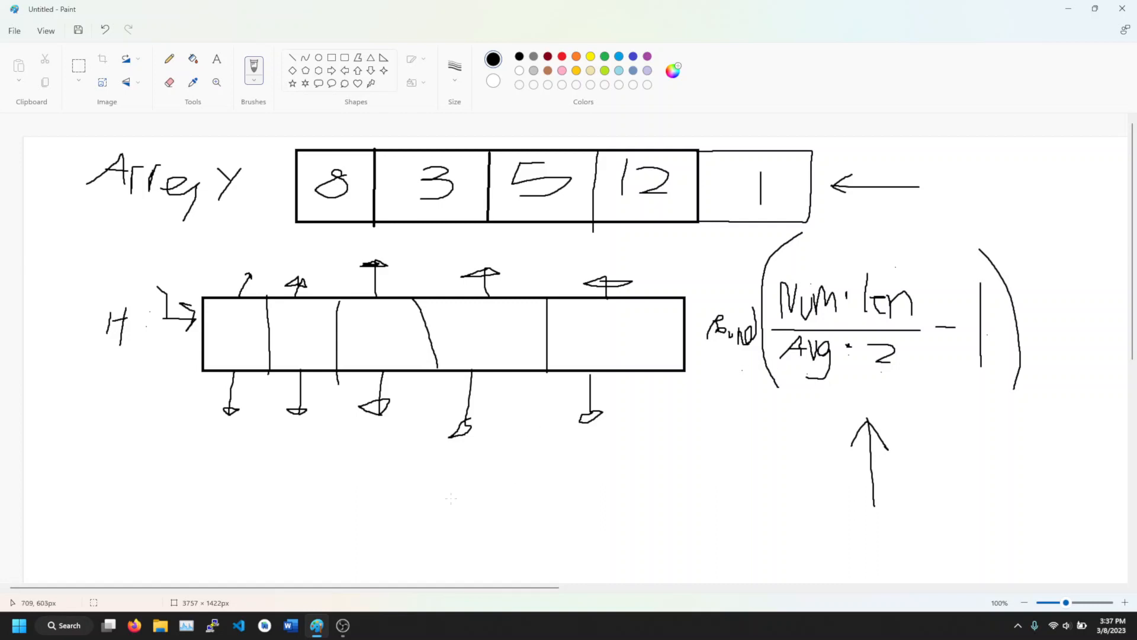
pyautogui.moveTo(647, 447); pyautogui.dragTo(686, 457)
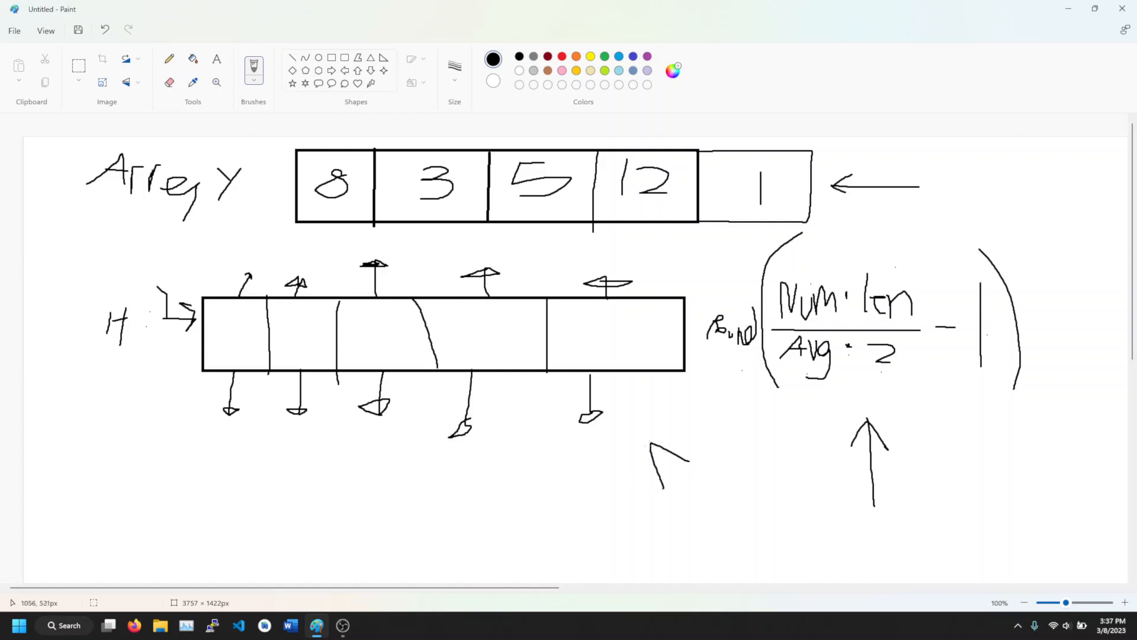
pyautogui.moveTo(656, 454); pyautogui.dragTo(728, 512)
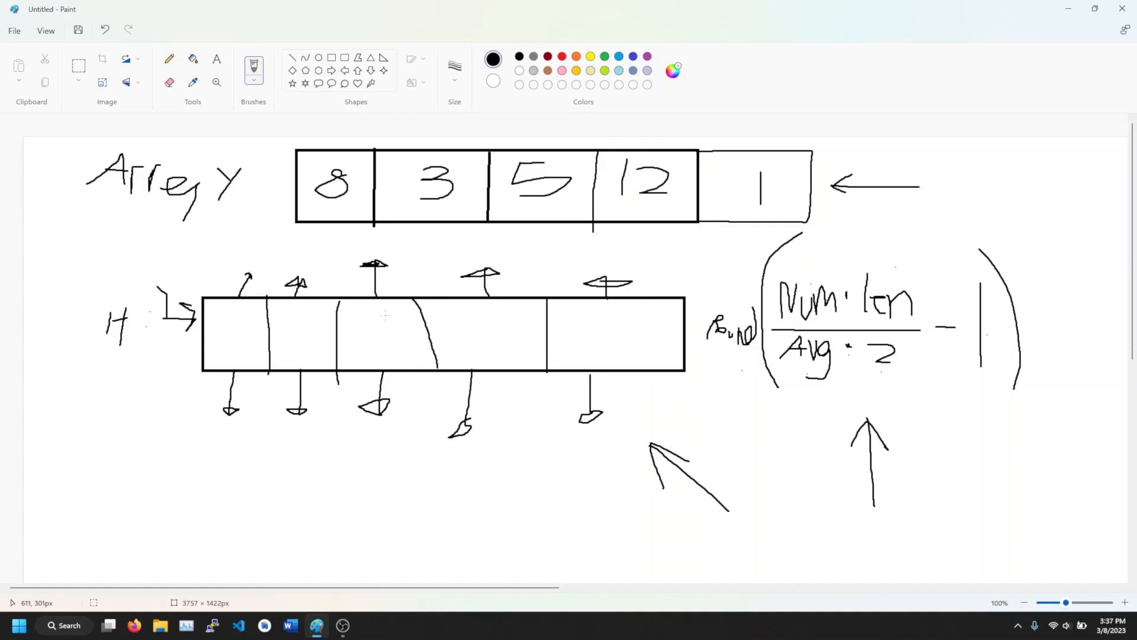
pyautogui.moveTo(376, 319); pyautogui.dragTo(396, 327)
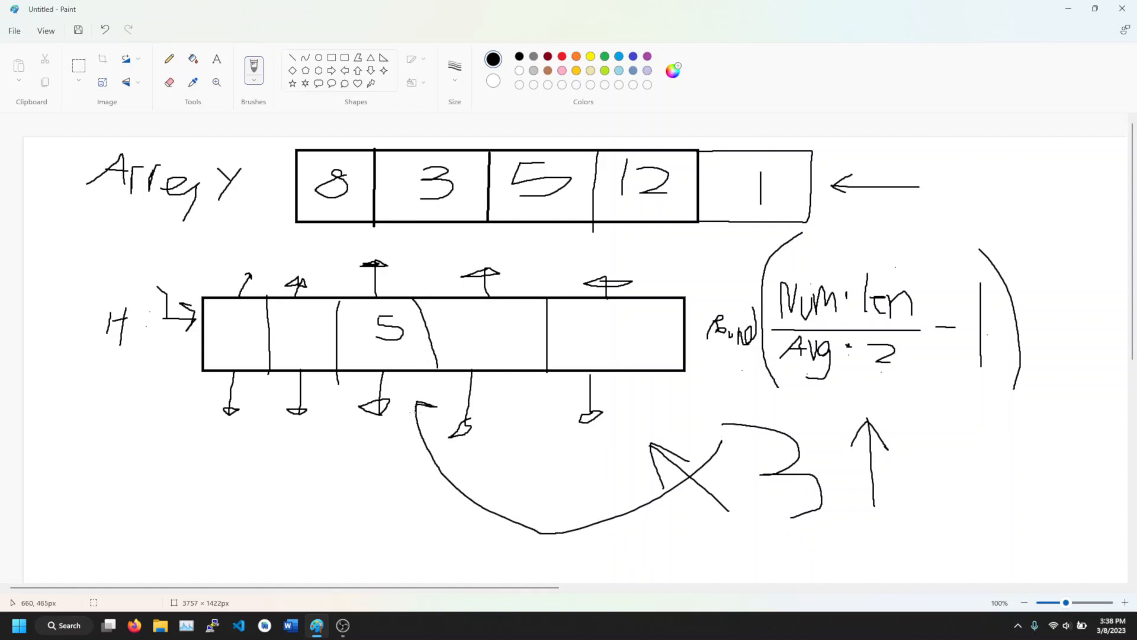
pyautogui.moveTo(362, 435)
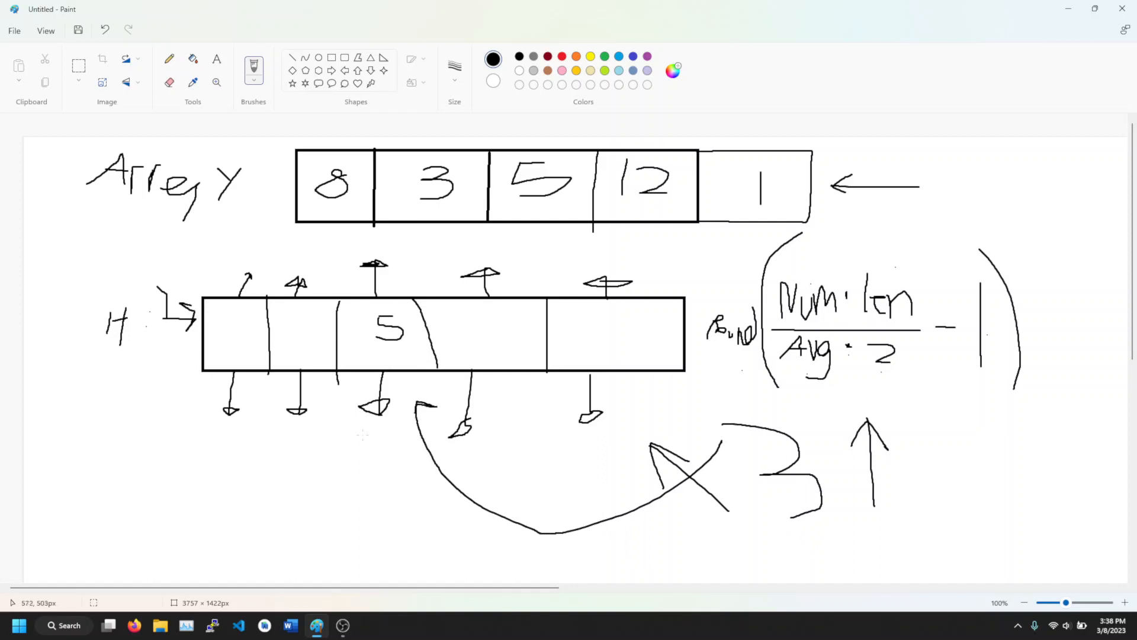
# Step: Write a 3 with a small arrow below the third bucket and fill the buckets with 12, 8 and 1
pyautogui.moveTo(377, 438); pyautogui.dragTo(392, 475)
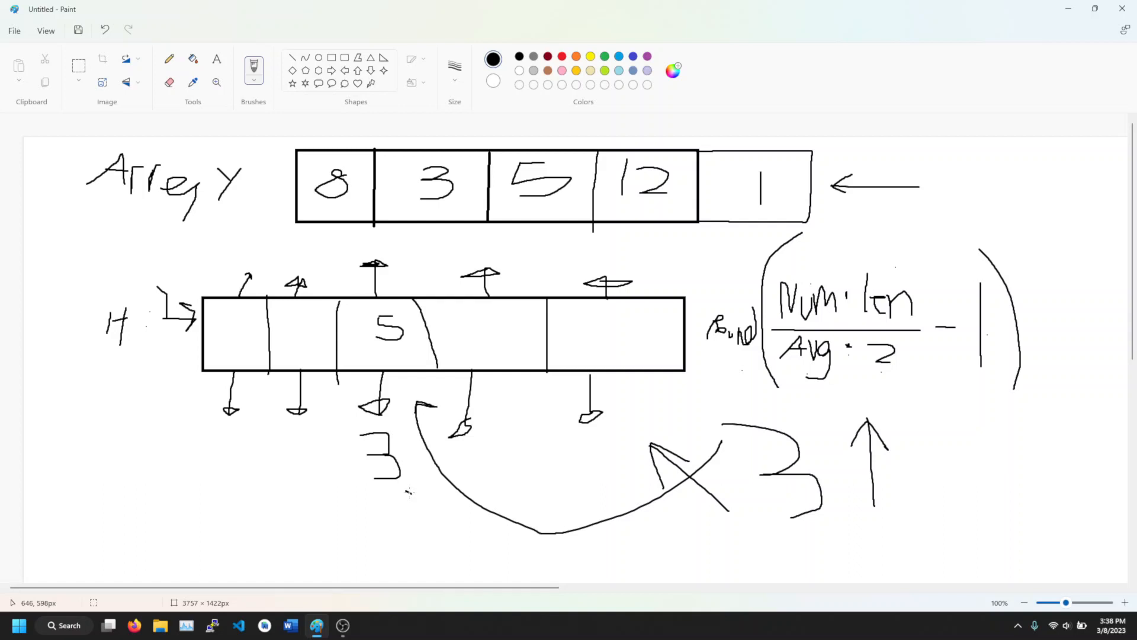
pyautogui.moveTo(413, 424); pyautogui.dragTo(424, 516)
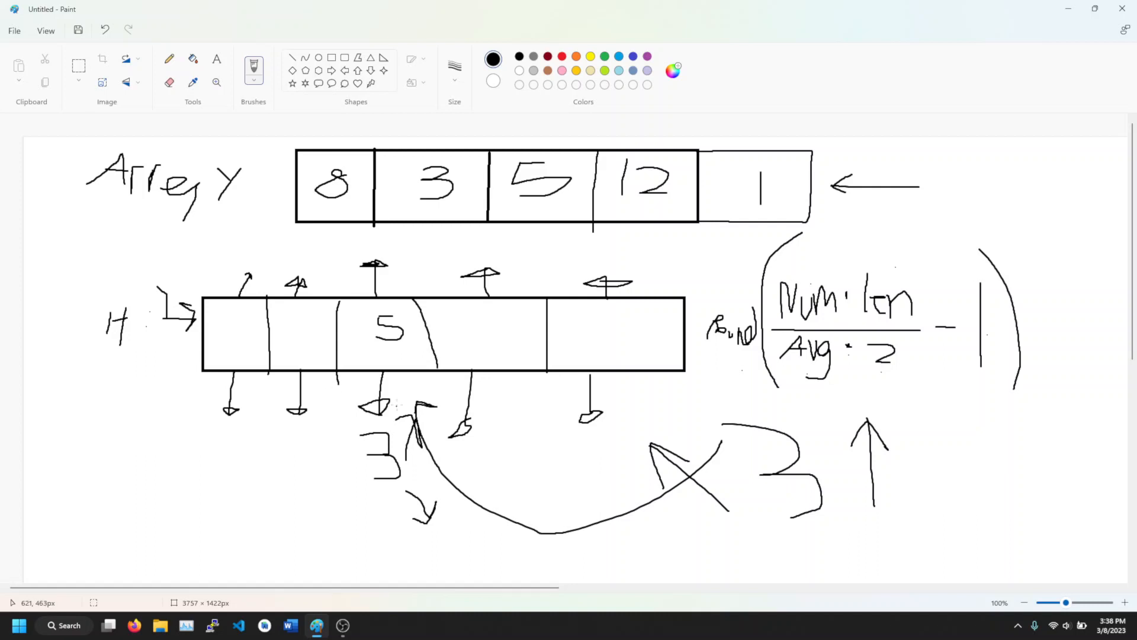
pyautogui.moveTo(488, 215)
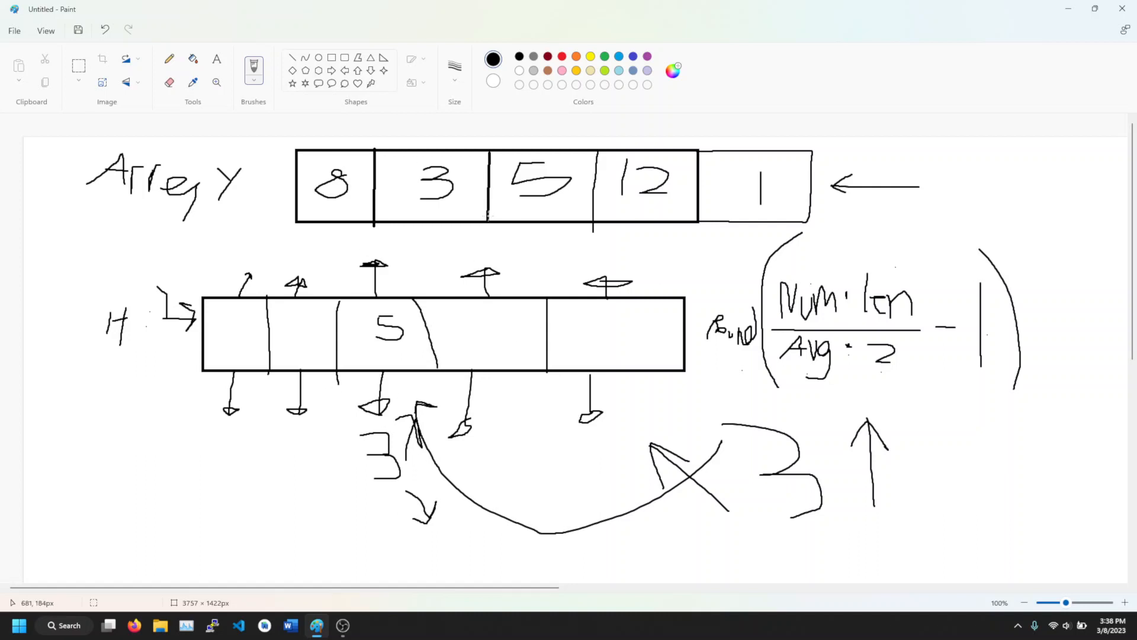
pyautogui.moveTo(580, 304); pyautogui.dragTo(635, 344)
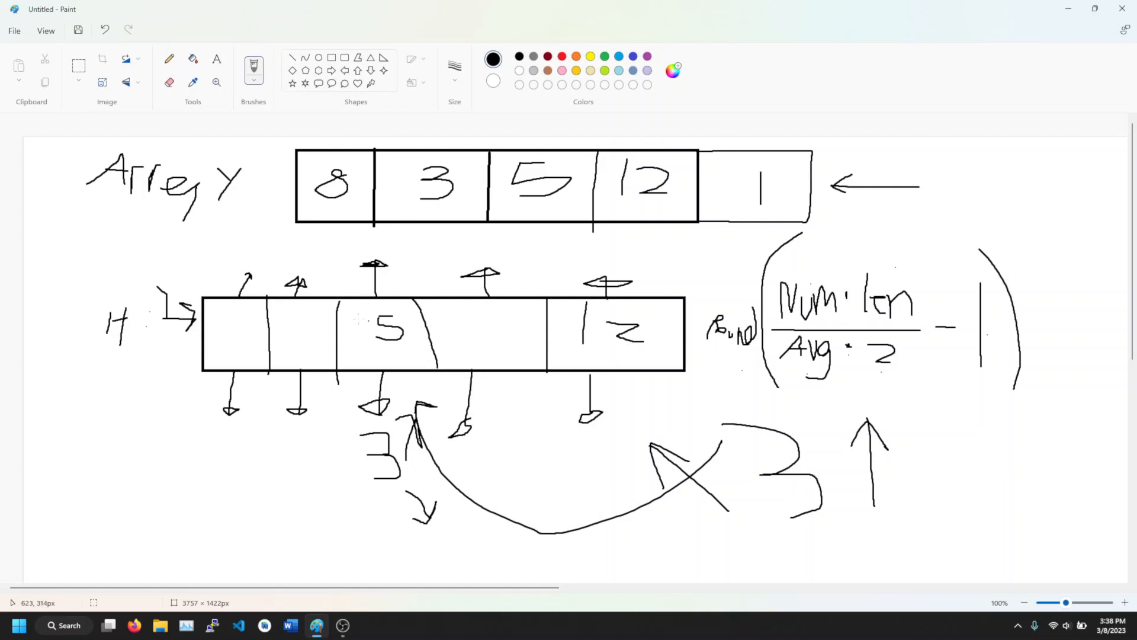
pyautogui.moveTo(478, 311); pyautogui.dragTo(508, 349)
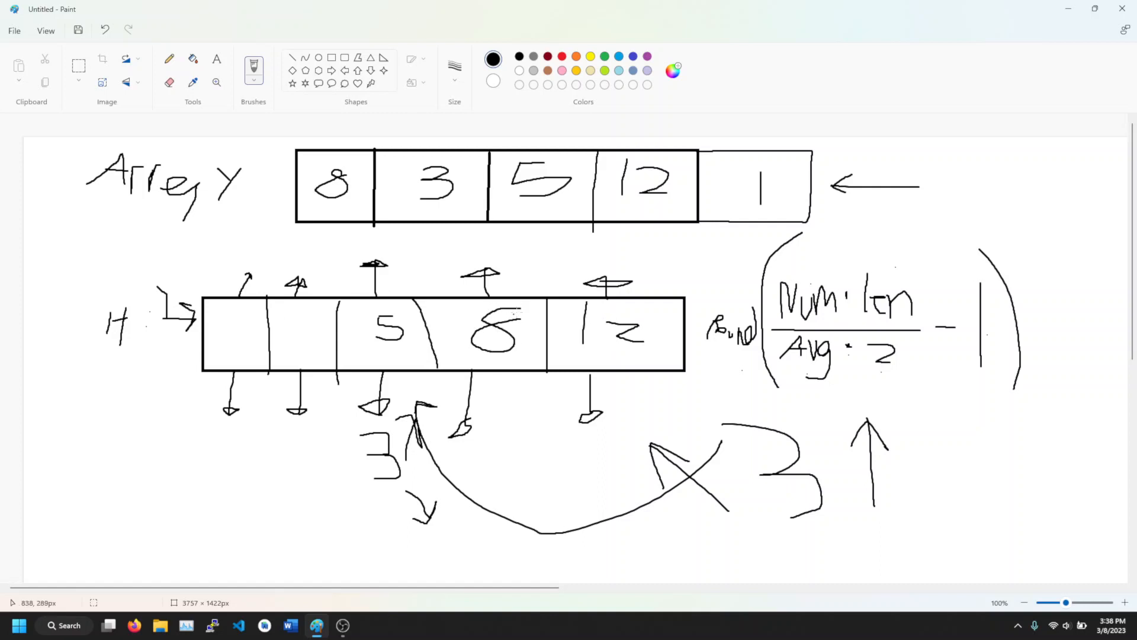
pyautogui.moveTo(249, 304); pyautogui.dragTo(250, 355)
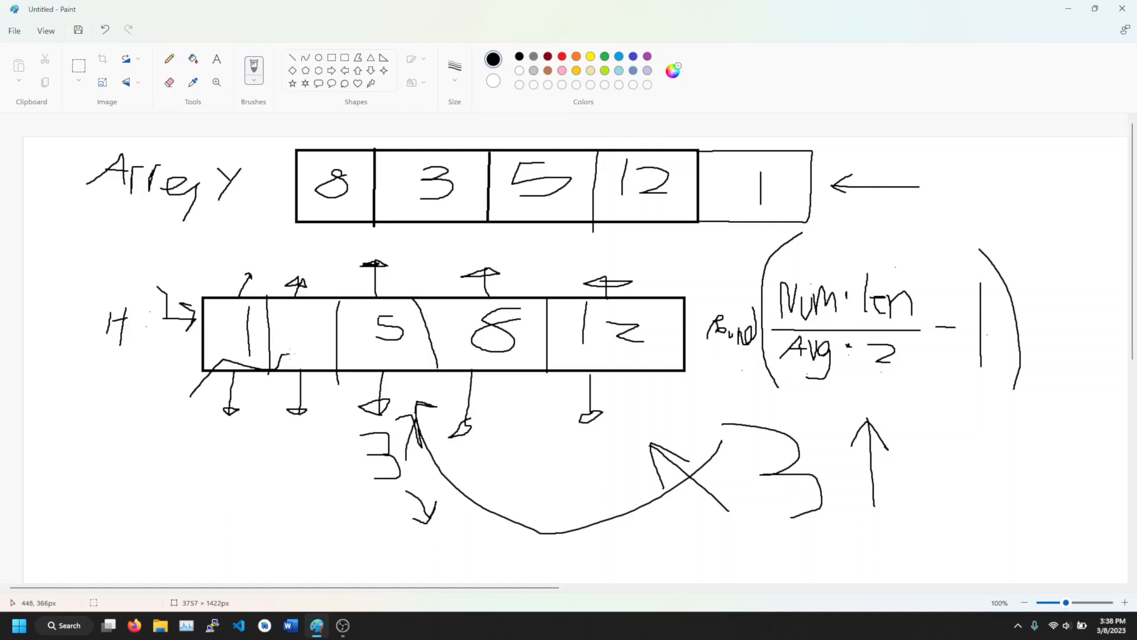
# Step: Draw curved arrows looping from the first bucket and between the 5 and 8 buckets, with an arrowhead
pyautogui.moveTo(283, 356); pyautogui.dragTo(381, 341)
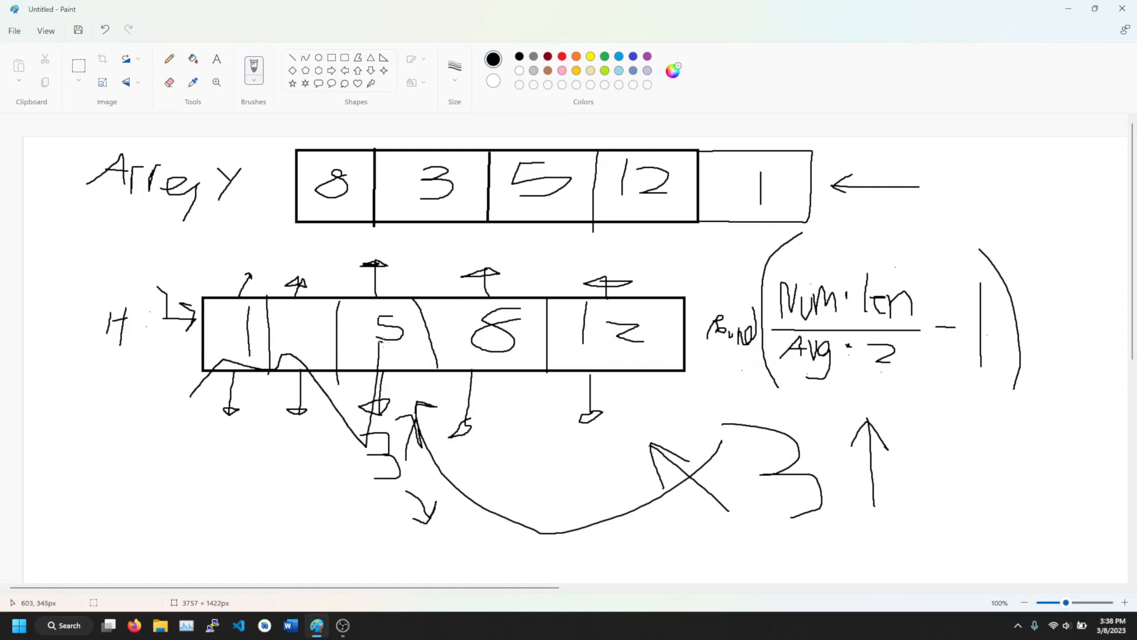
pyautogui.moveTo(424, 232); pyautogui.dragTo(566, 355)
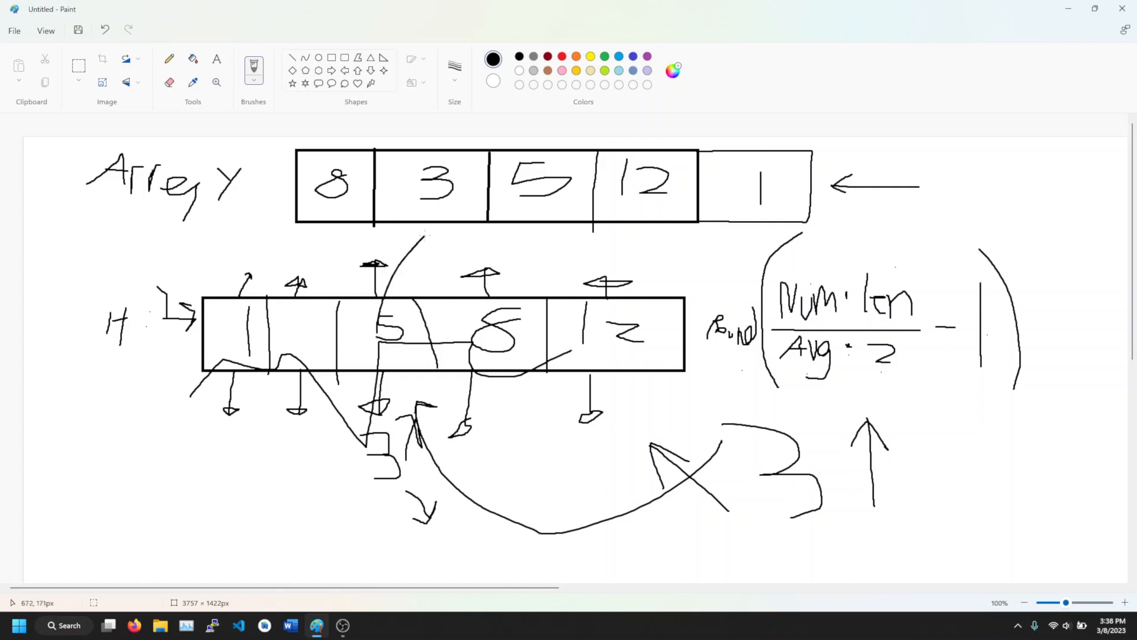
pyautogui.moveTo(362, 243); pyautogui.dragTo(457, 257)
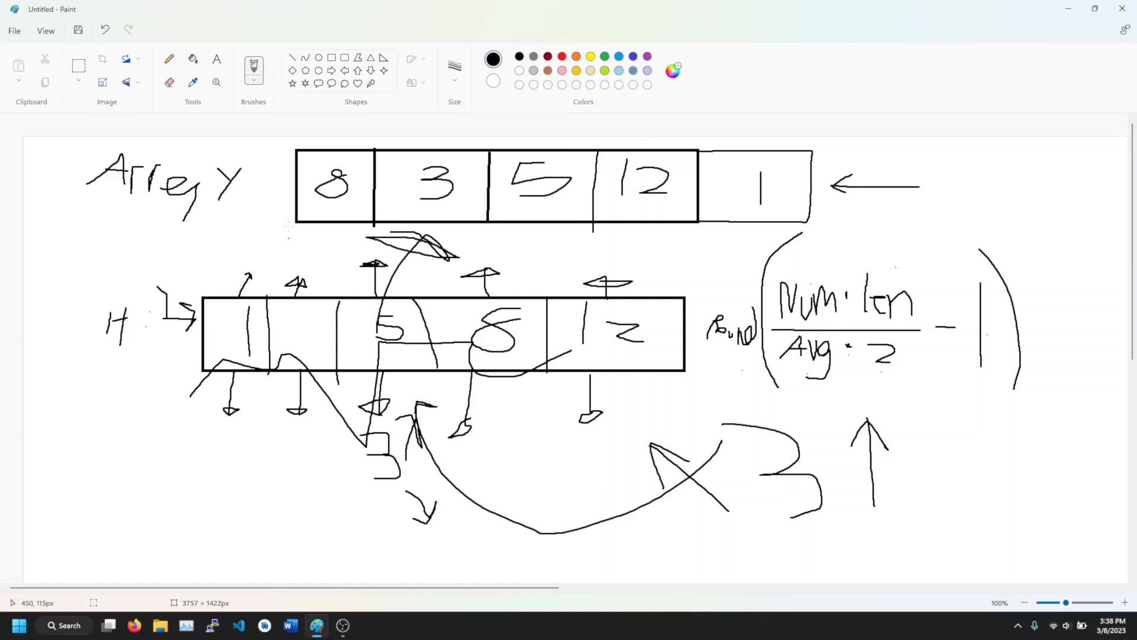
# Step: Handwrite the 'Time' complexity label at lower left and the complexity term below the curved arrow
pyautogui.moveTo(126, 420); pyautogui.dragTo(116, 522)
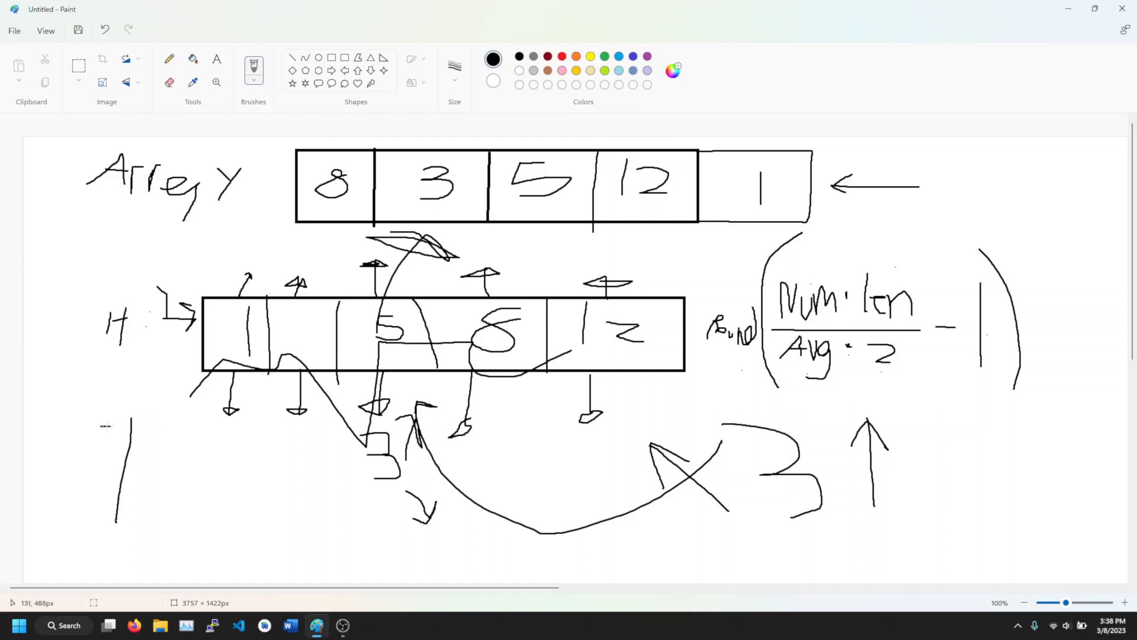
pyautogui.moveTo(116, 428); pyautogui.dragTo(211, 508)
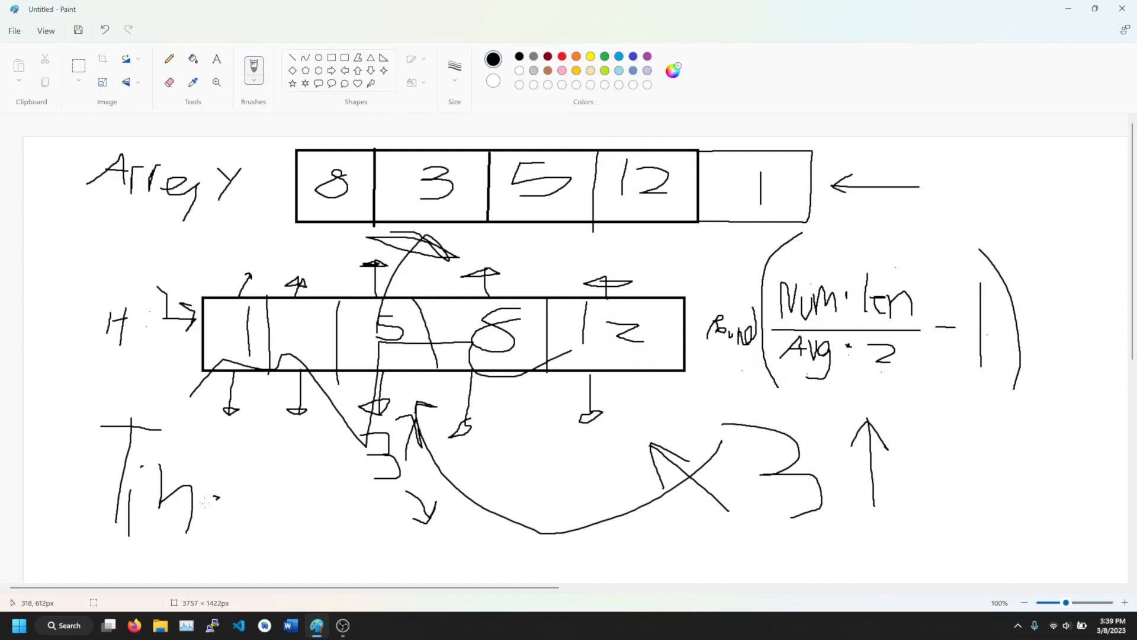
pyautogui.moveTo(211, 500); pyautogui.dragTo(298, 529)
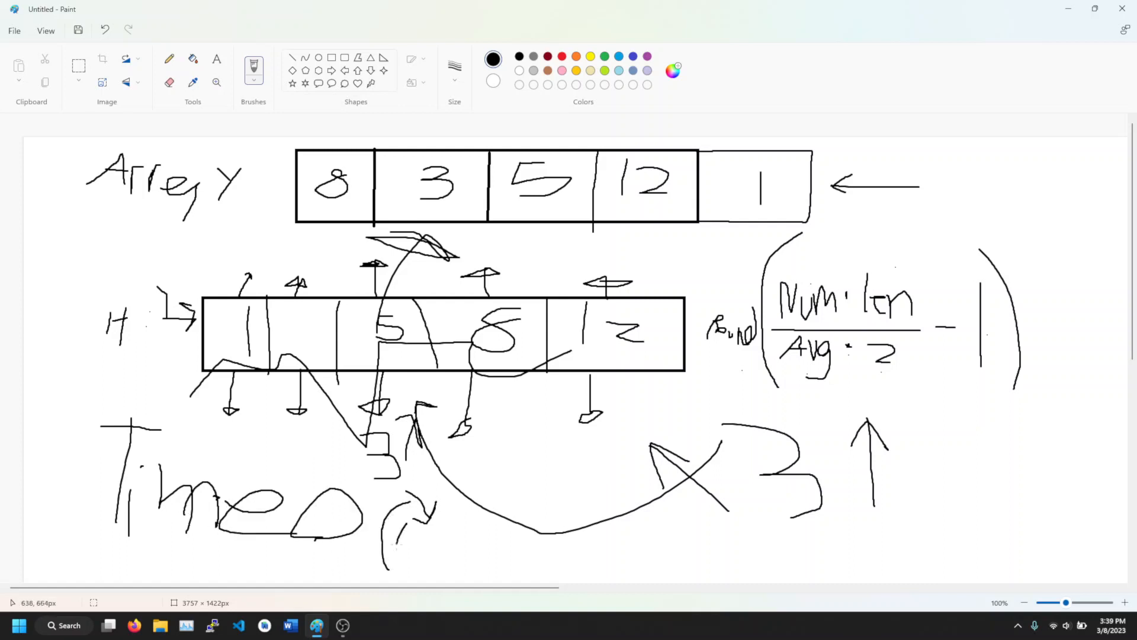
pyautogui.moveTo(392, 508); pyautogui.dragTo(435, 566)
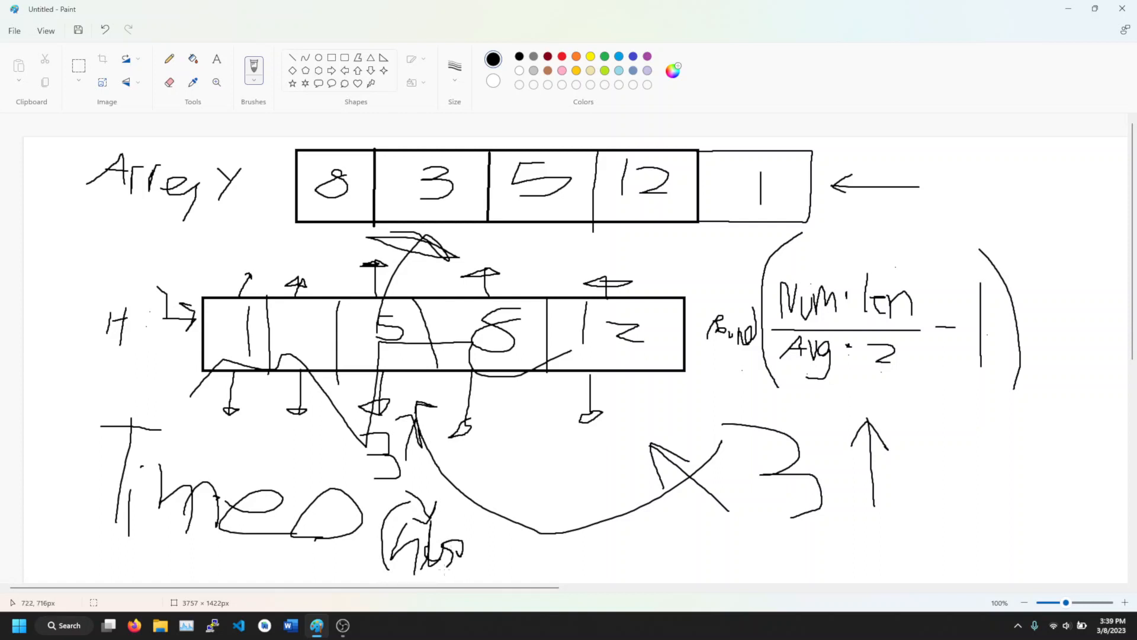
pyautogui.moveTo(435, 536); pyautogui.dragTo(479, 551)
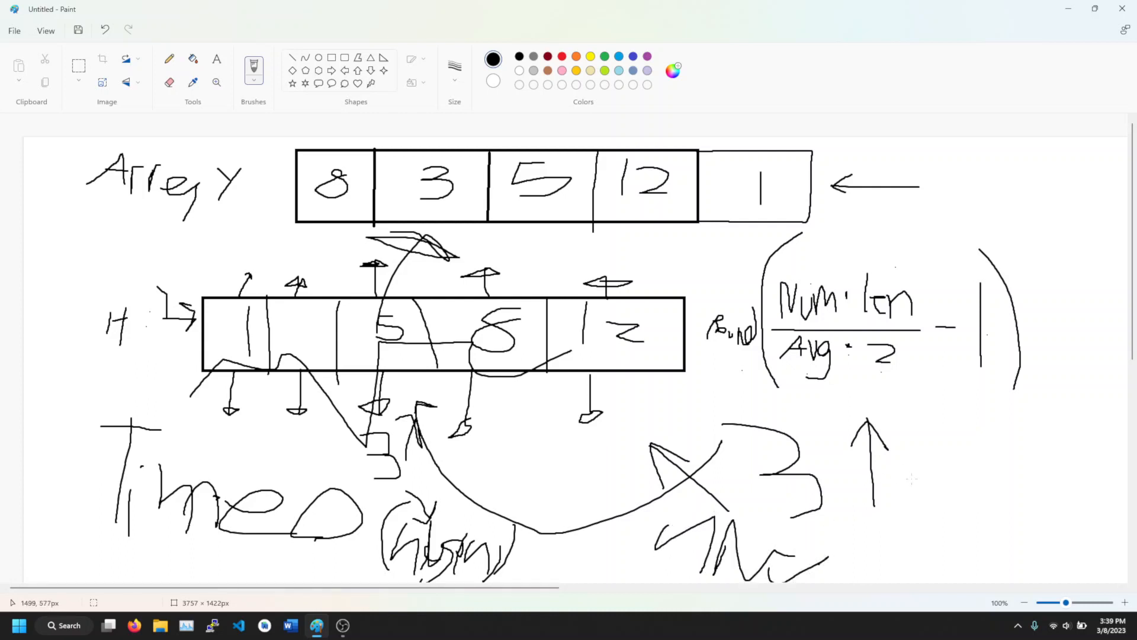
# Step: Add handwritten notes under the diagonal arrow and a 13 beside the upward array arrow
pyautogui.moveTo(892, 471); pyautogui.dragTo(980, 537)
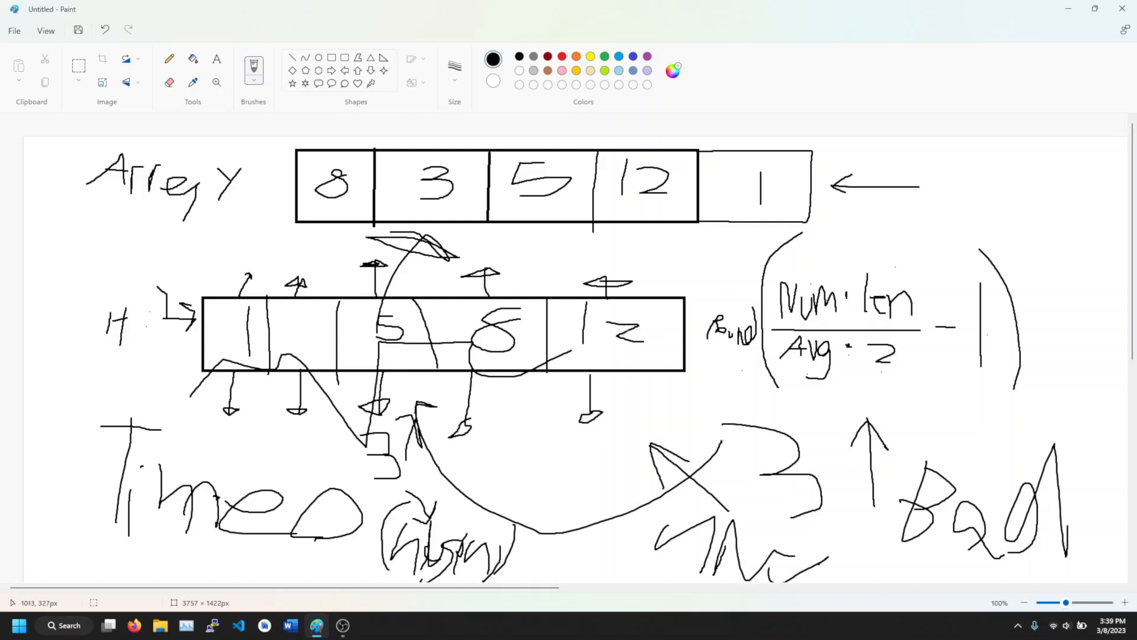
pyautogui.moveTo(964, 156); pyautogui.dragTo(964, 192)
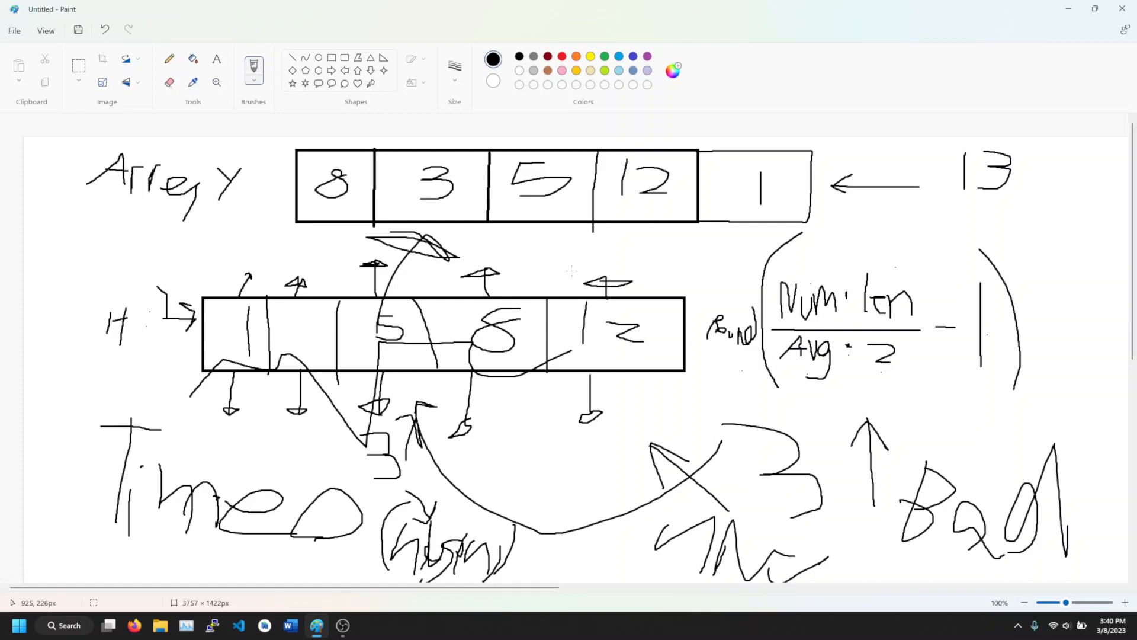
pyautogui.moveTo(411, 386)
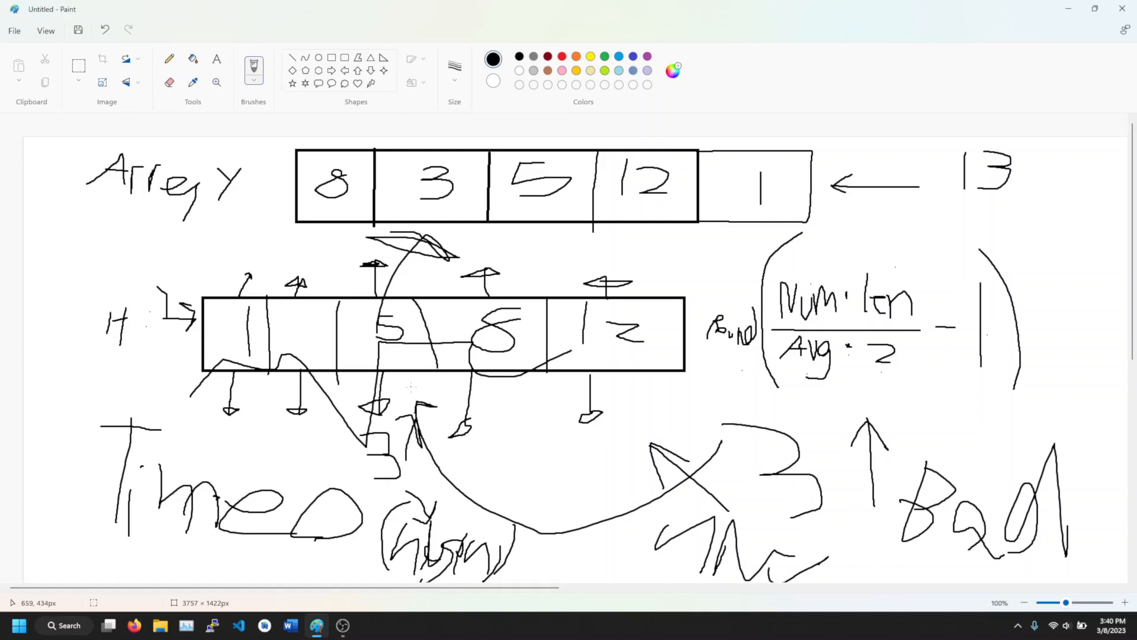